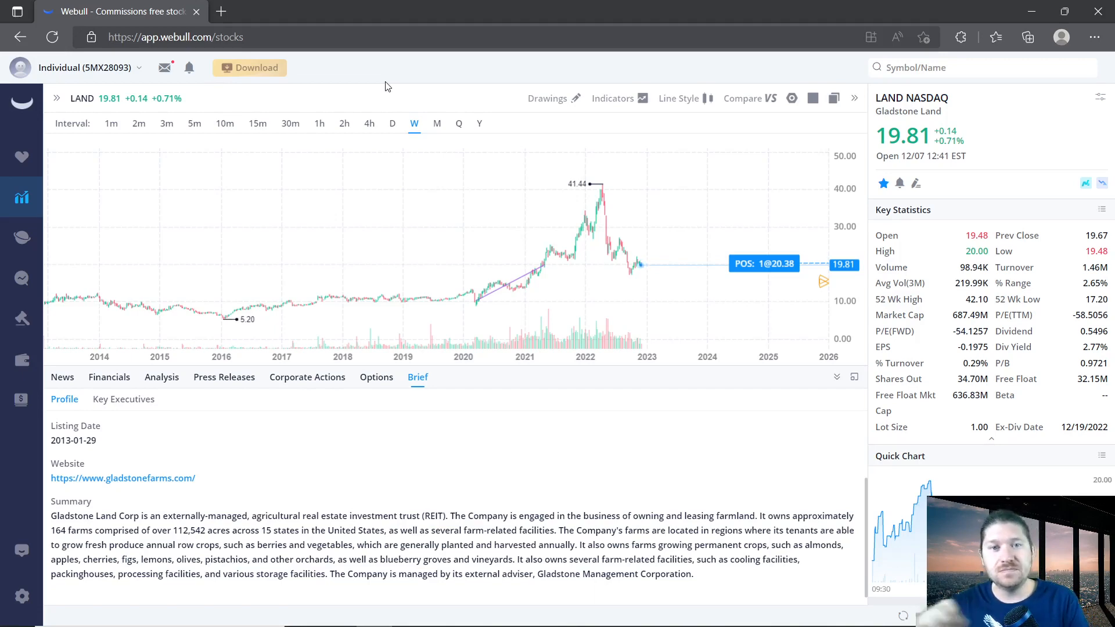
mouse_move(478, 302)
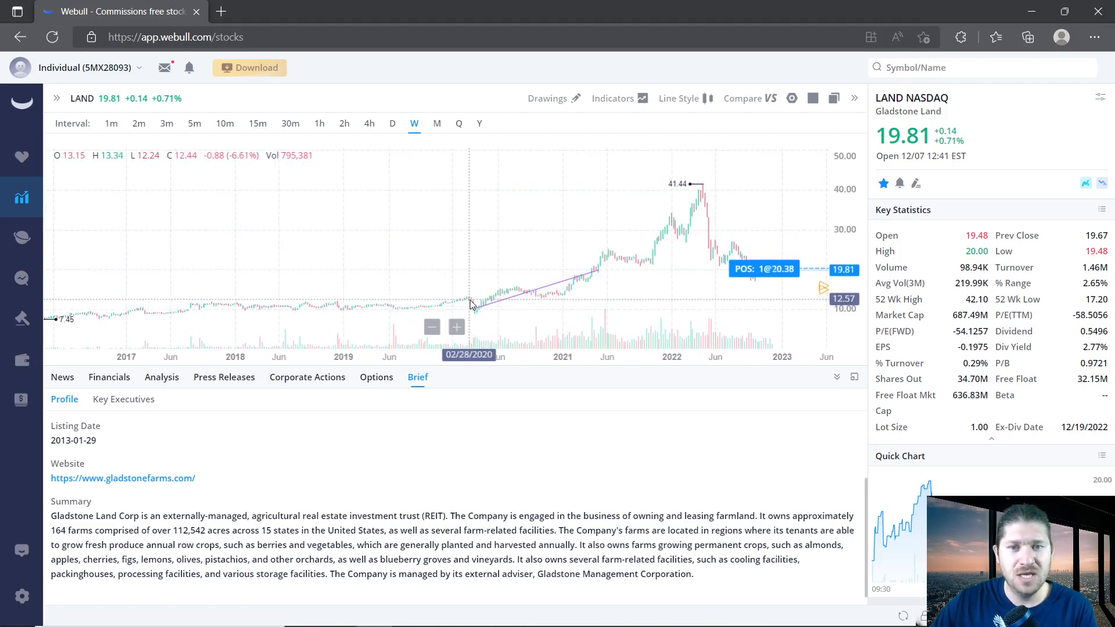
mouse_move(466, 302)
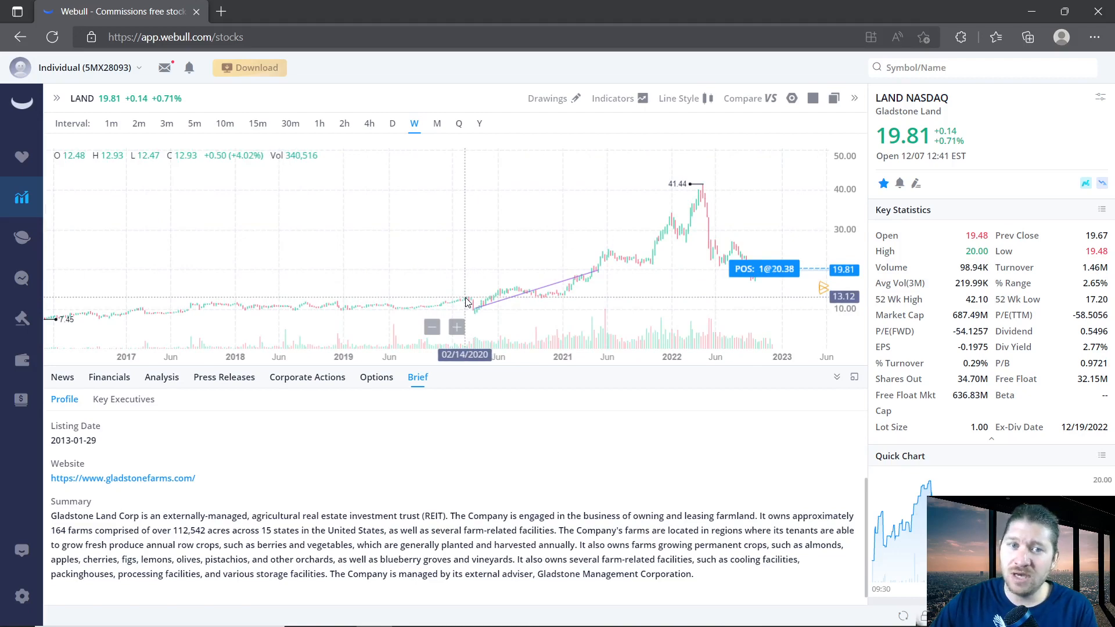
mouse_move(475, 317)
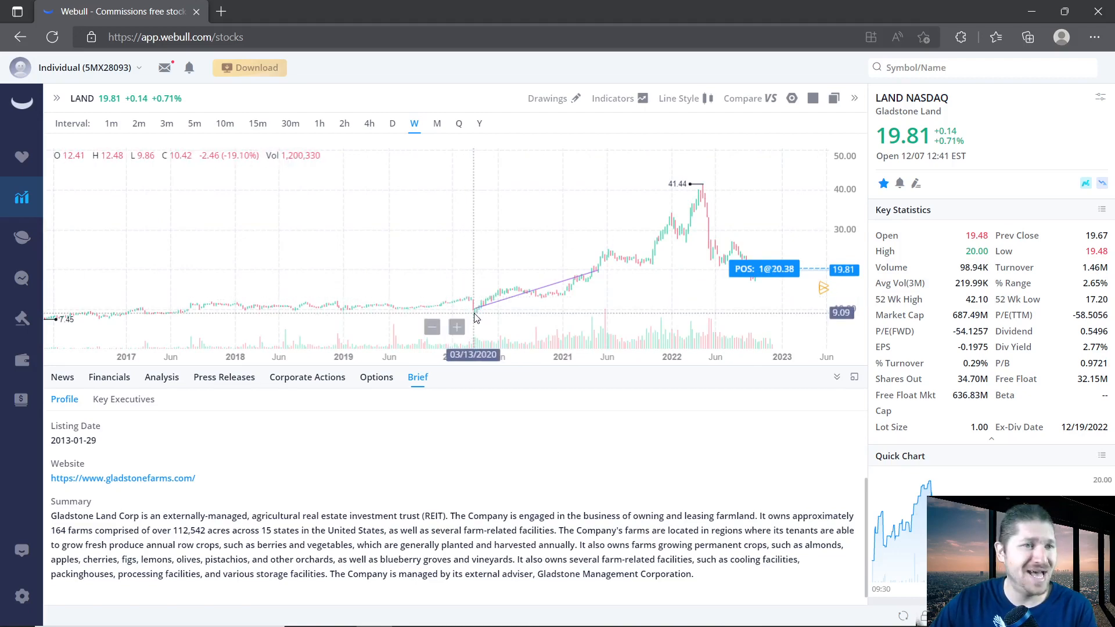
mouse_move(520, 375)
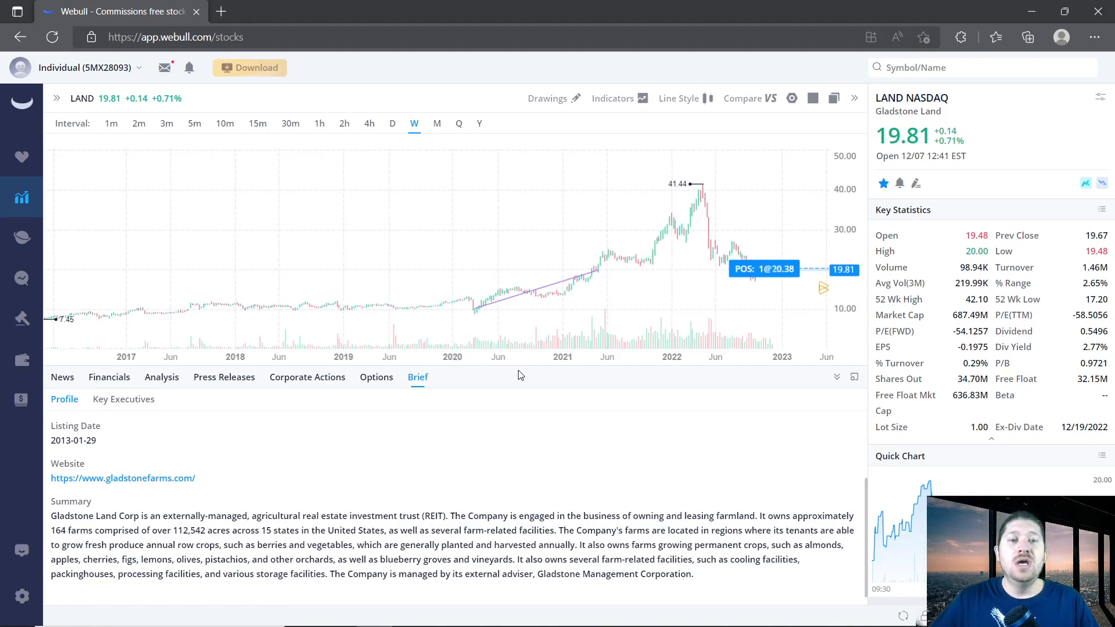
mouse_move(512, 361)
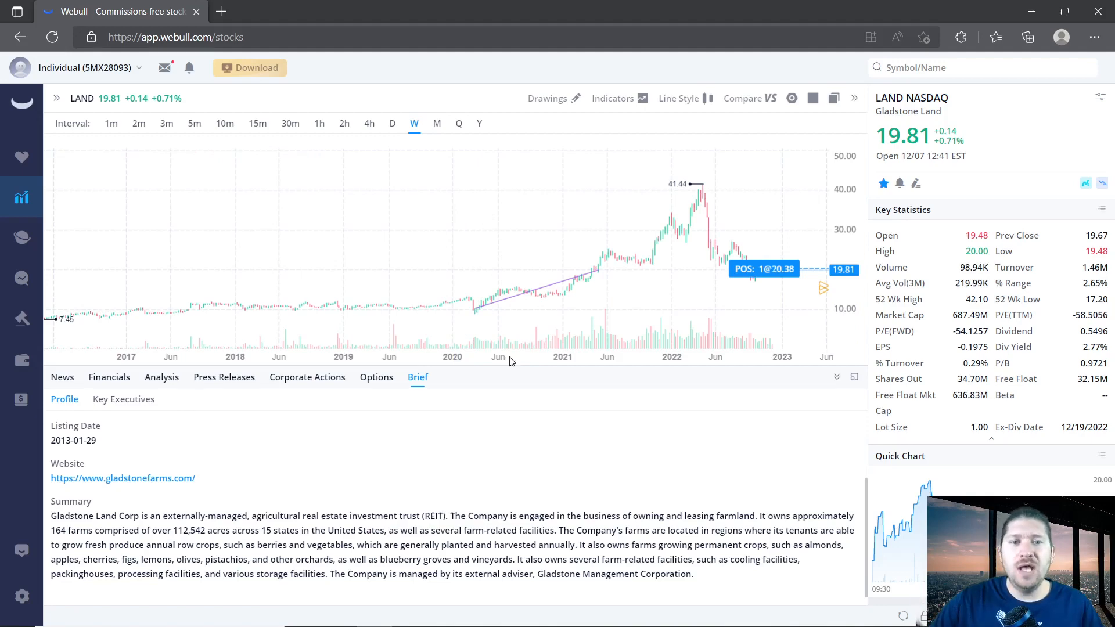
mouse_move(475, 314)
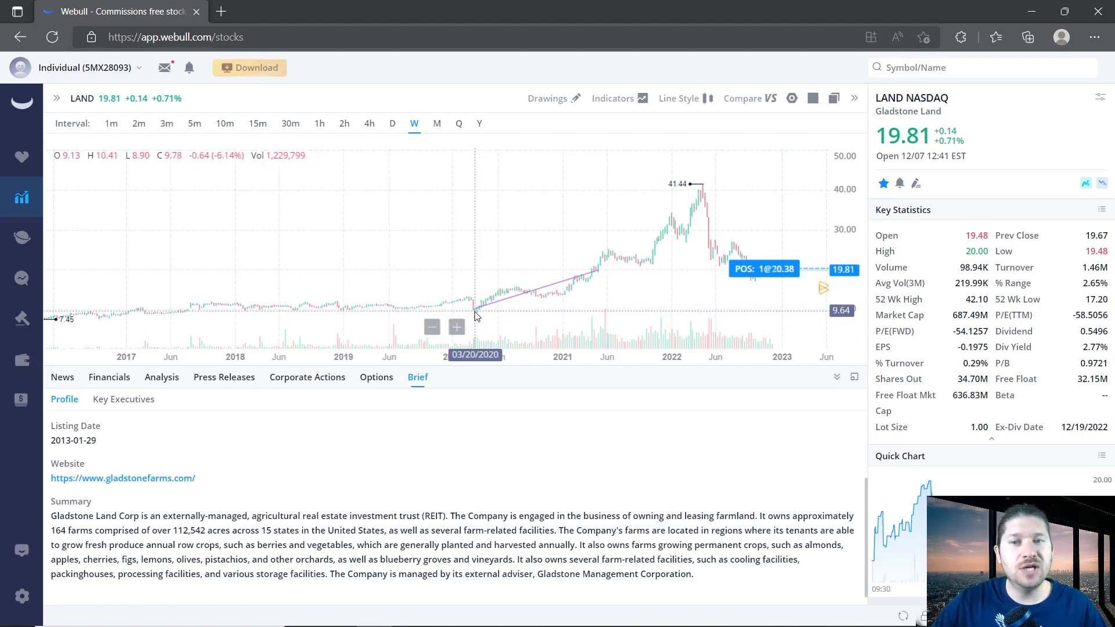
mouse_move(479, 312)
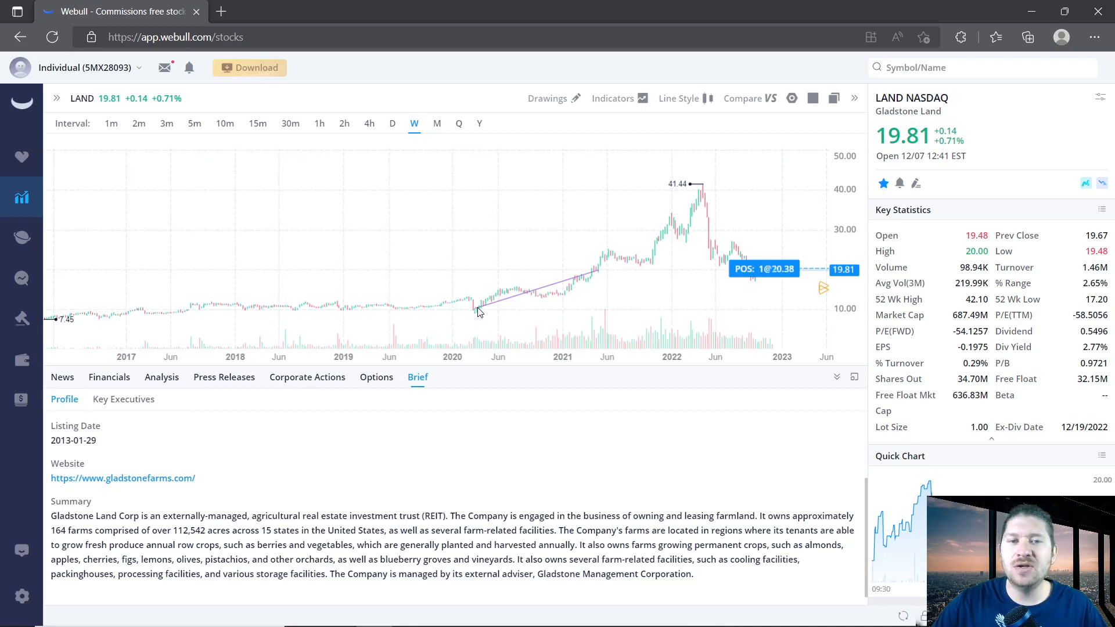
mouse_move(487, 307)
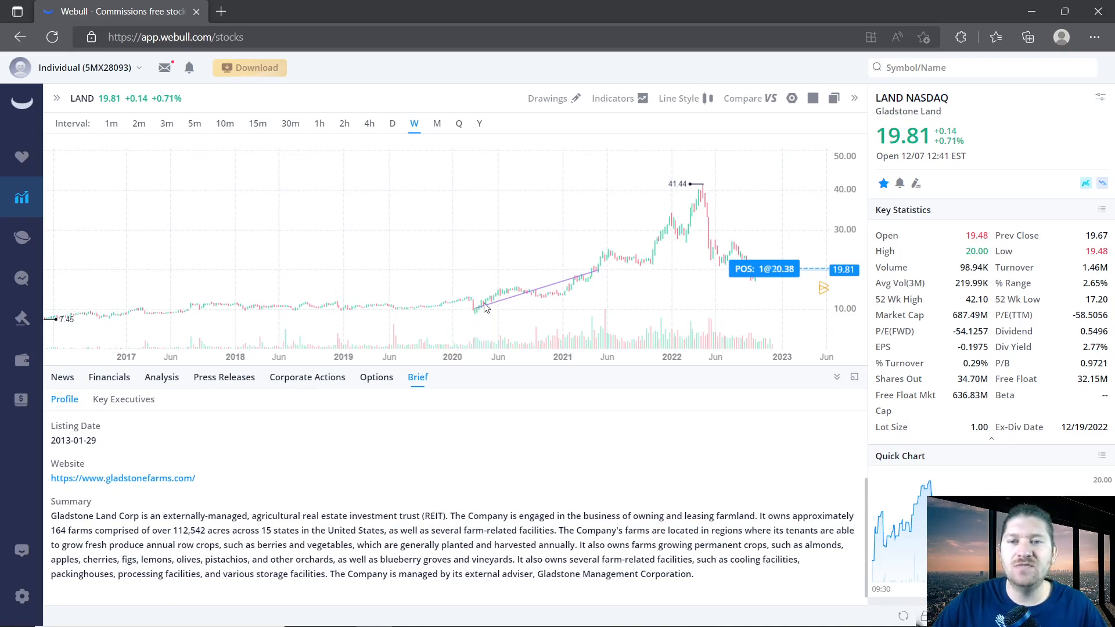
mouse_move(475, 308)
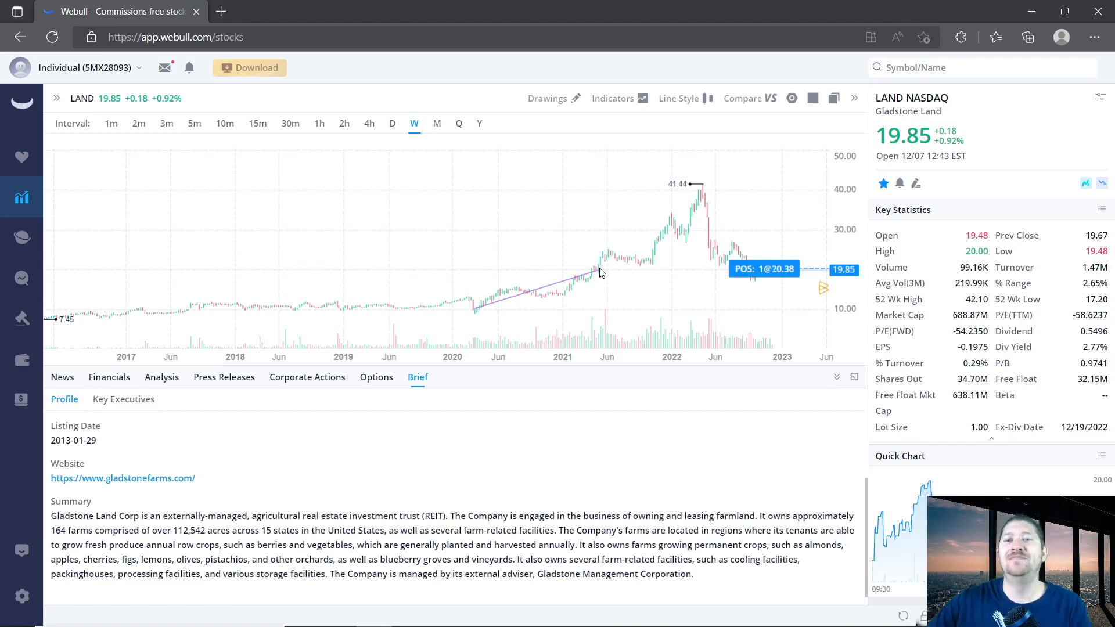
Step: Start a Trendline from the Drawings menu for the mid-2021 to 41.44 peak line
click(548, 98)
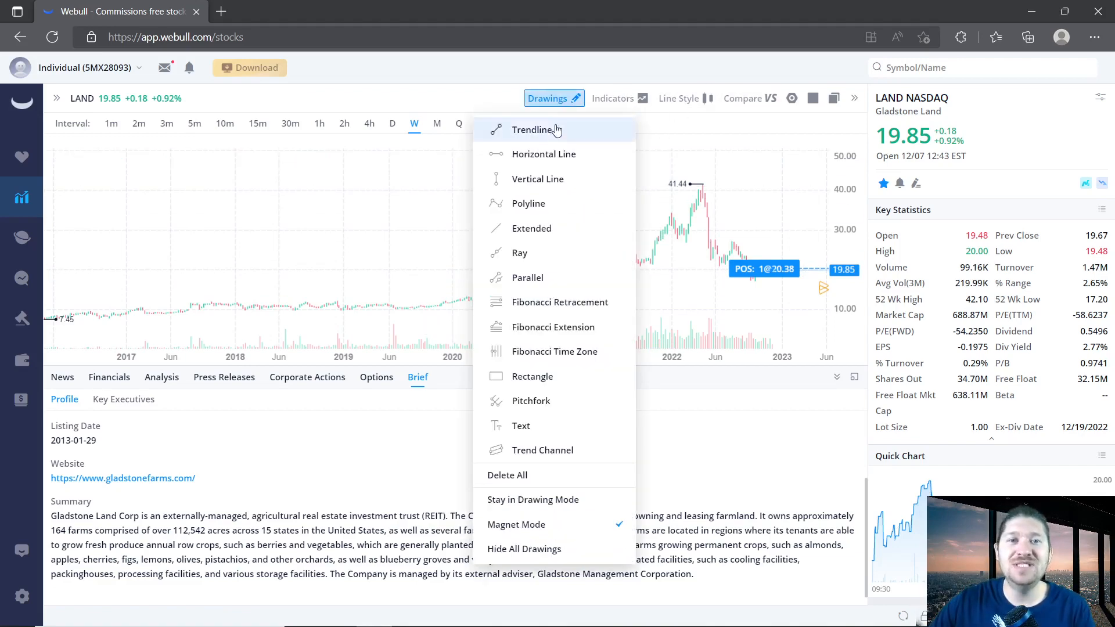
click(532, 130)
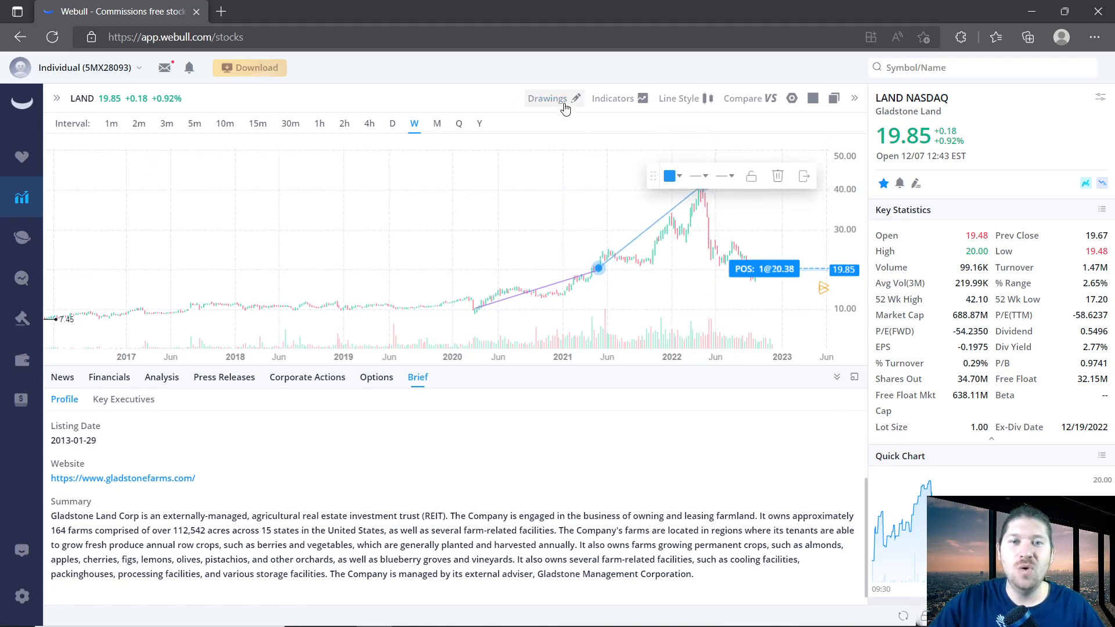
Step: Draw a trend line from the March 2020 low to the April 2022 peak at 41.44
click(554, 99)
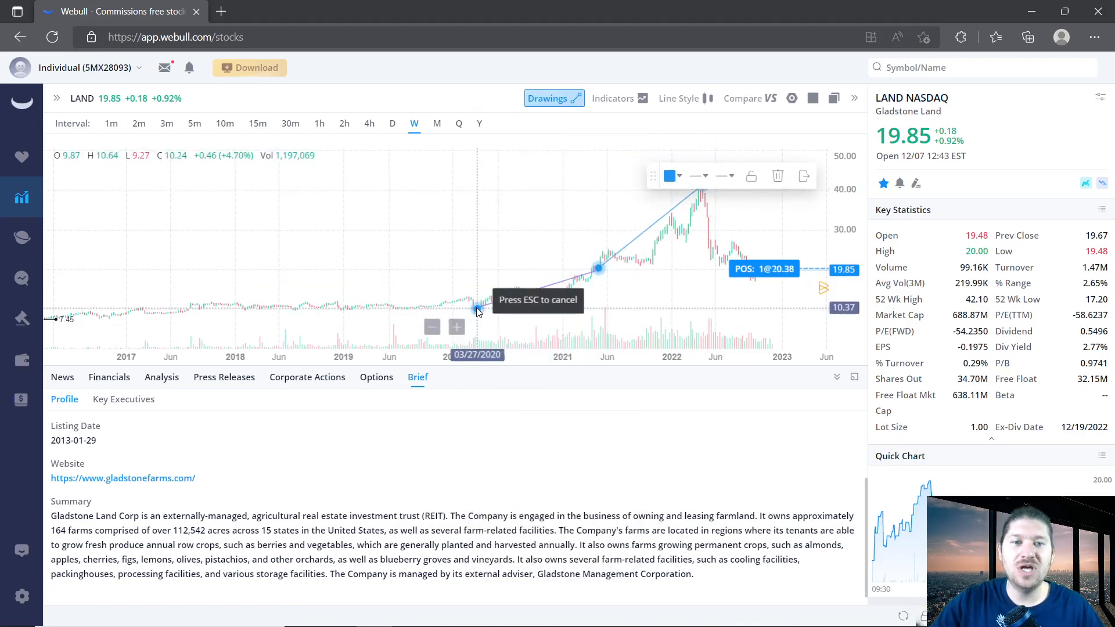
drag(475, 308, 704, 186)
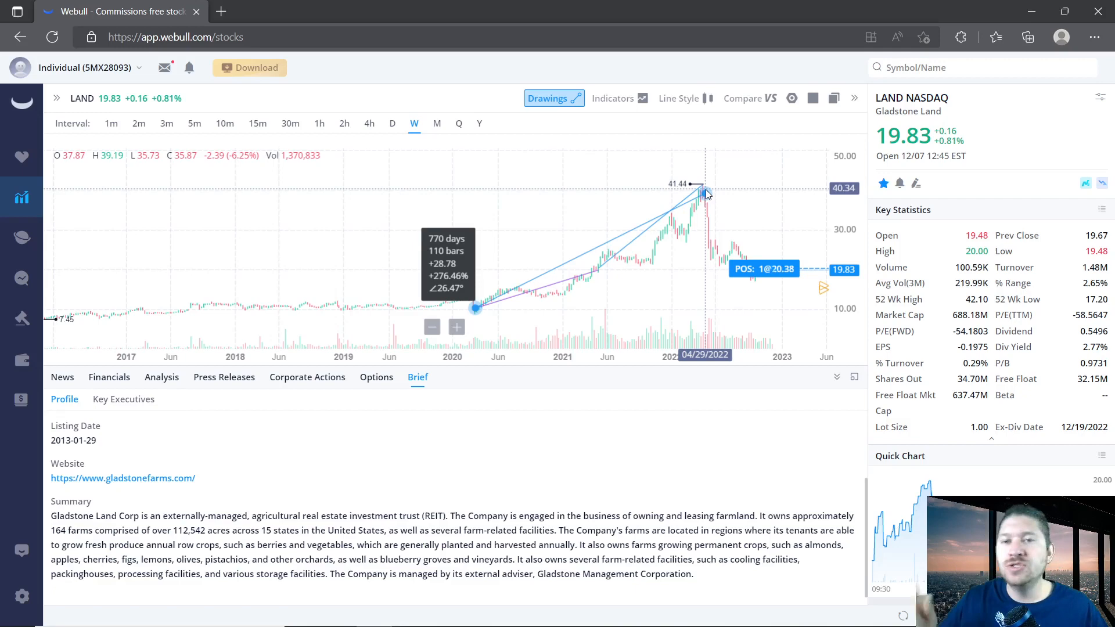
drag(705, 193, 704, 183)
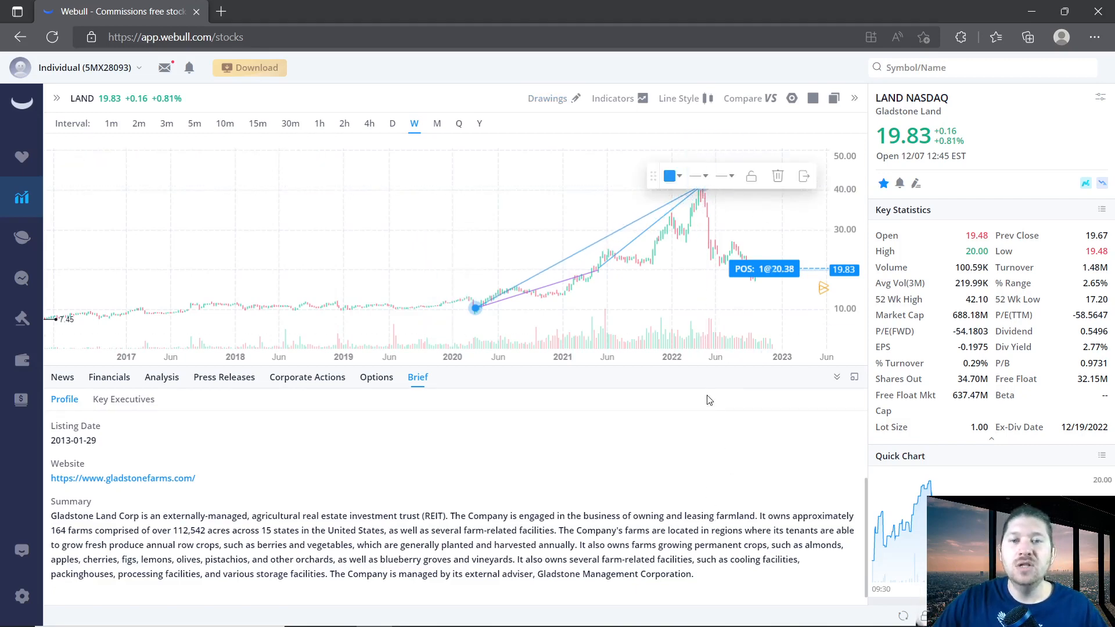
mouse_move(711, 434)
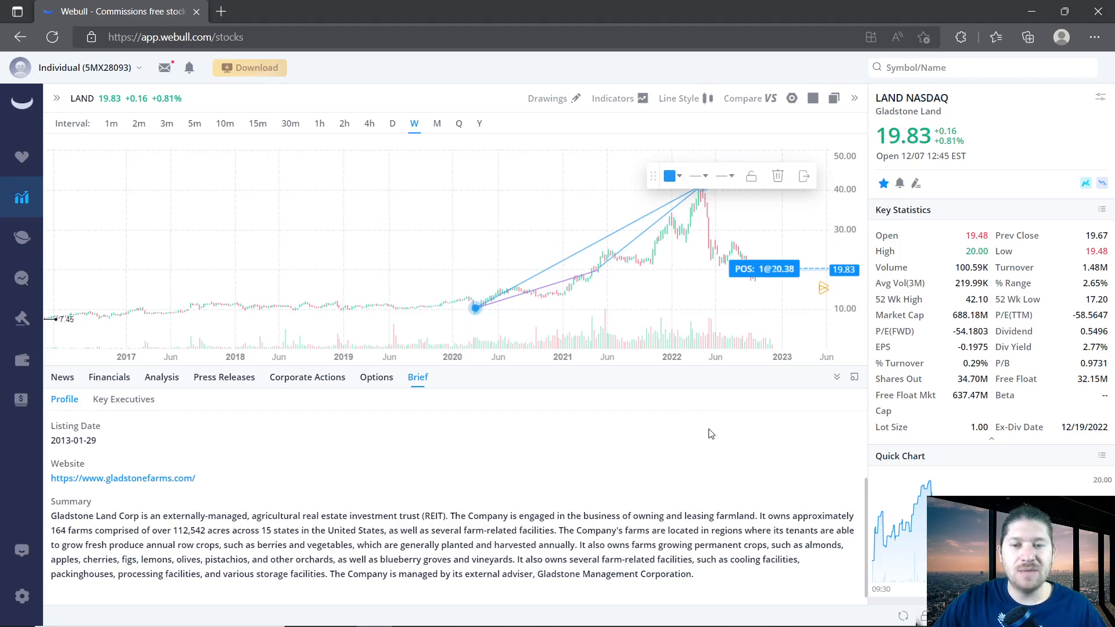
mouse_move(703, 421)
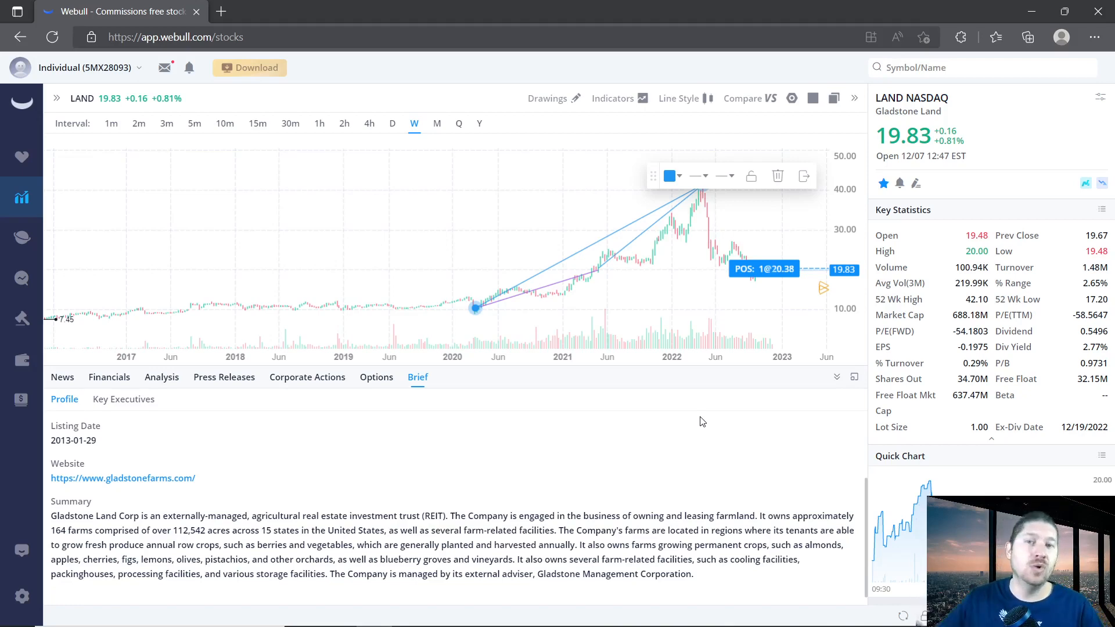
mouse_move(694, 425)
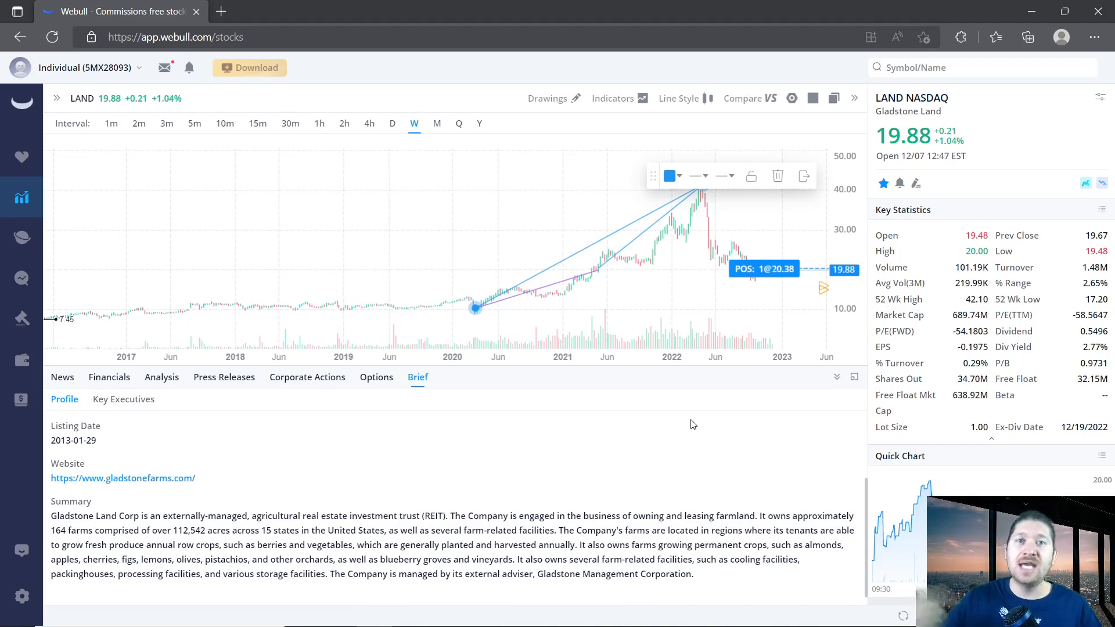
mouse_move(611, 420)
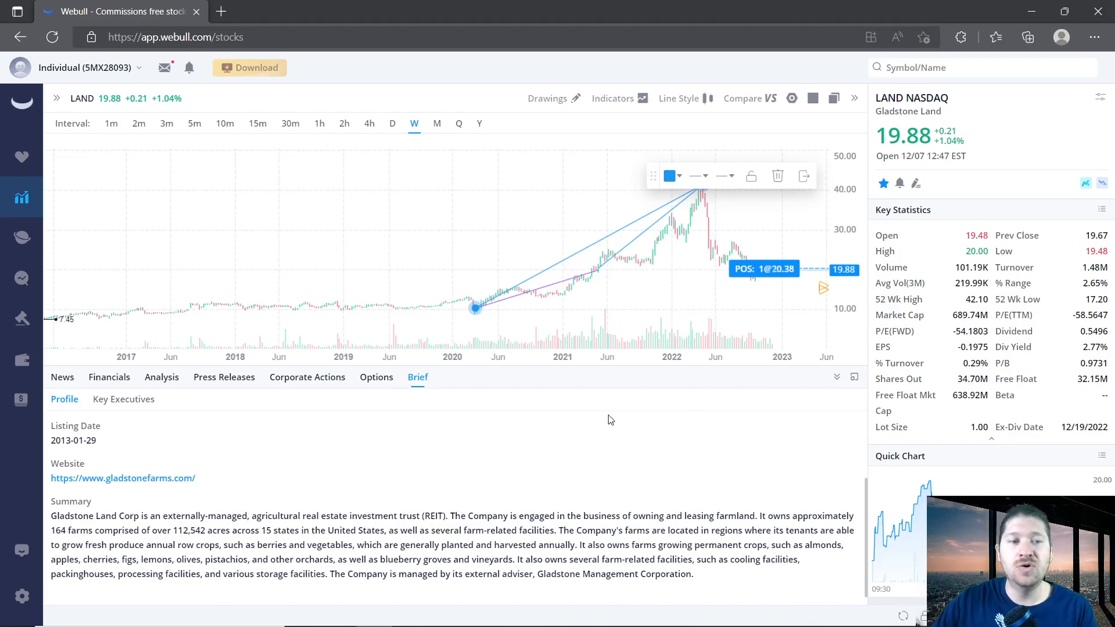
mouse_move(815, 442)
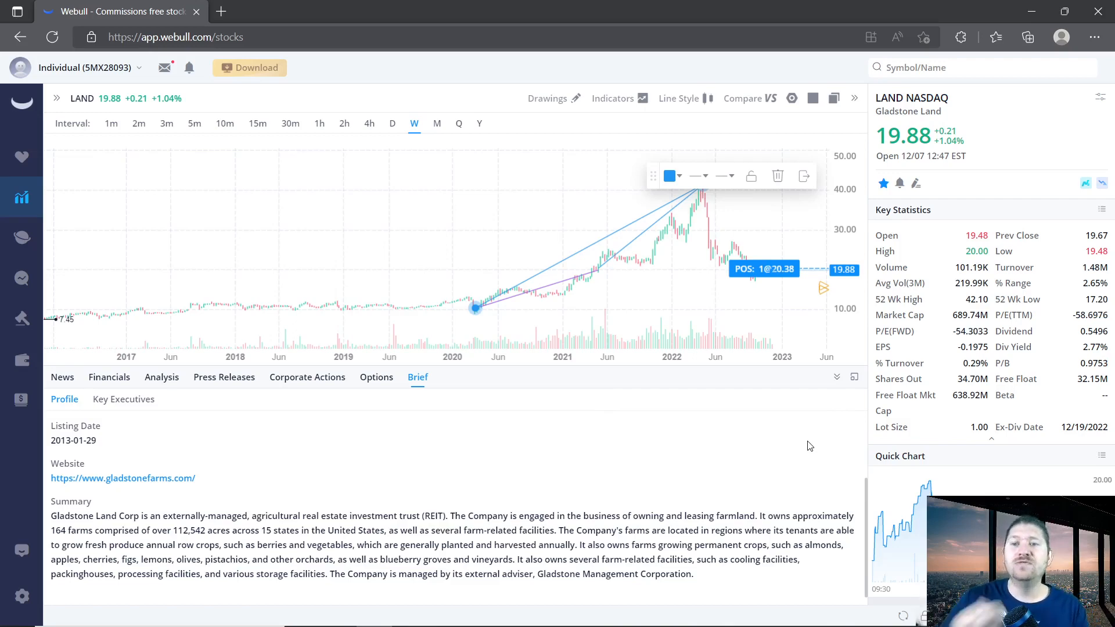
mouse_move(658, 245)
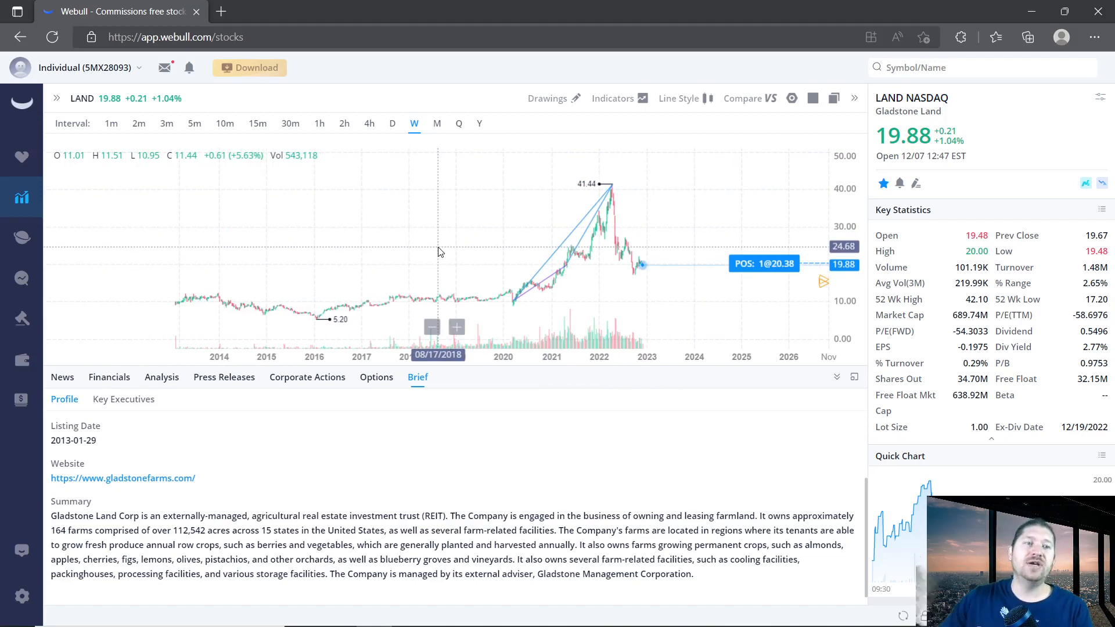
Step: Collapse the bottom info panel so RSI (14) and MACD (12,26,9) panes show below the chart
click(836, 377)
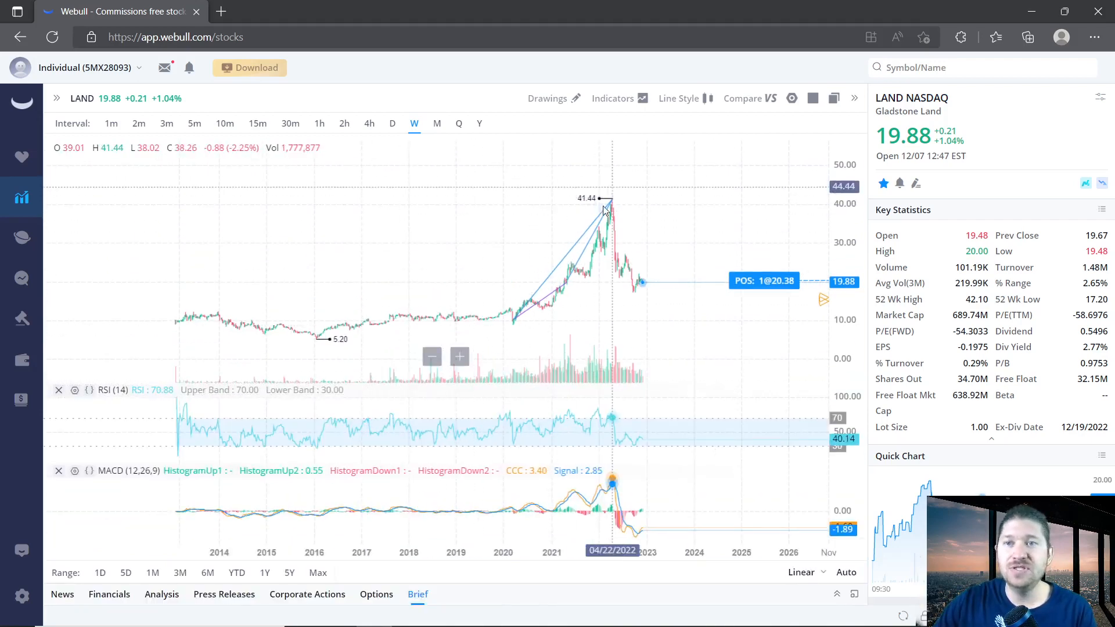
mouse_move(538, 499)
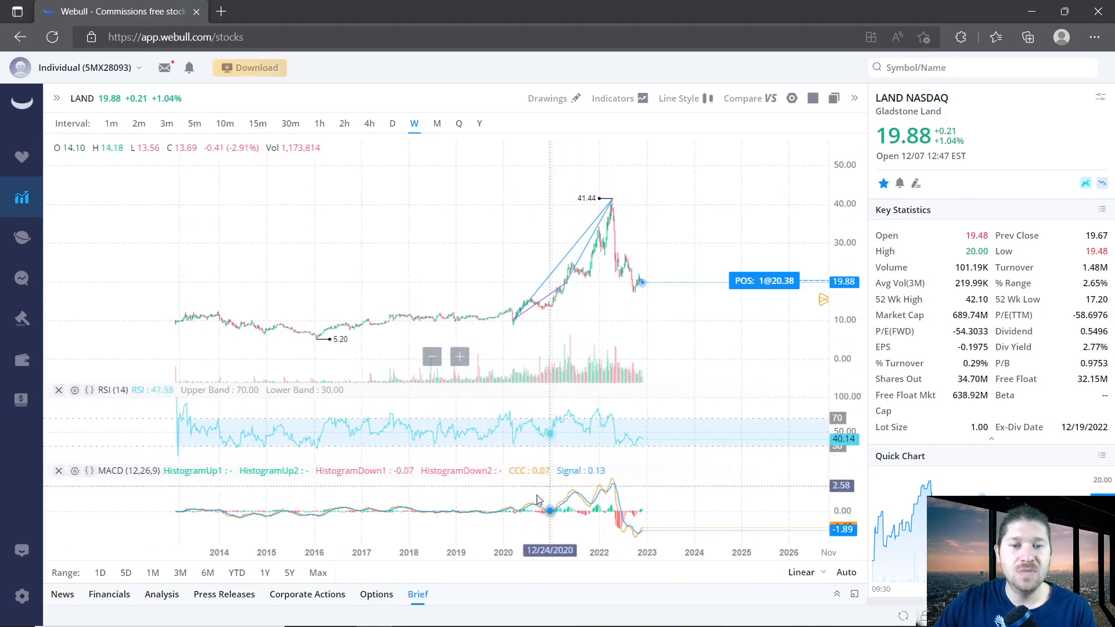
mouse_move(617, 487)
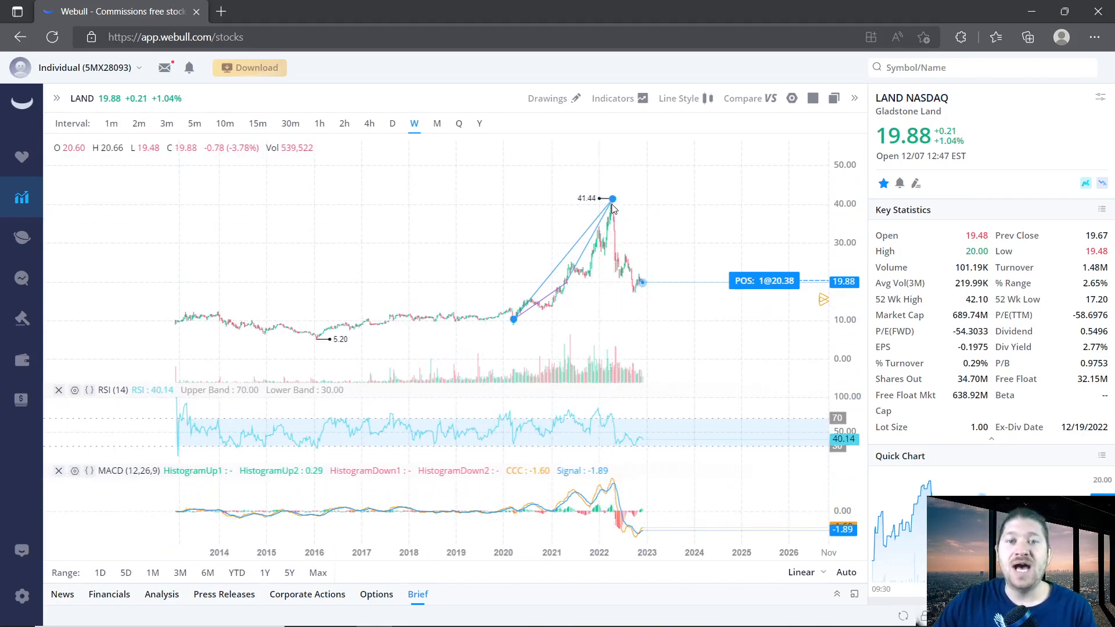
mouse_move(643, 288)
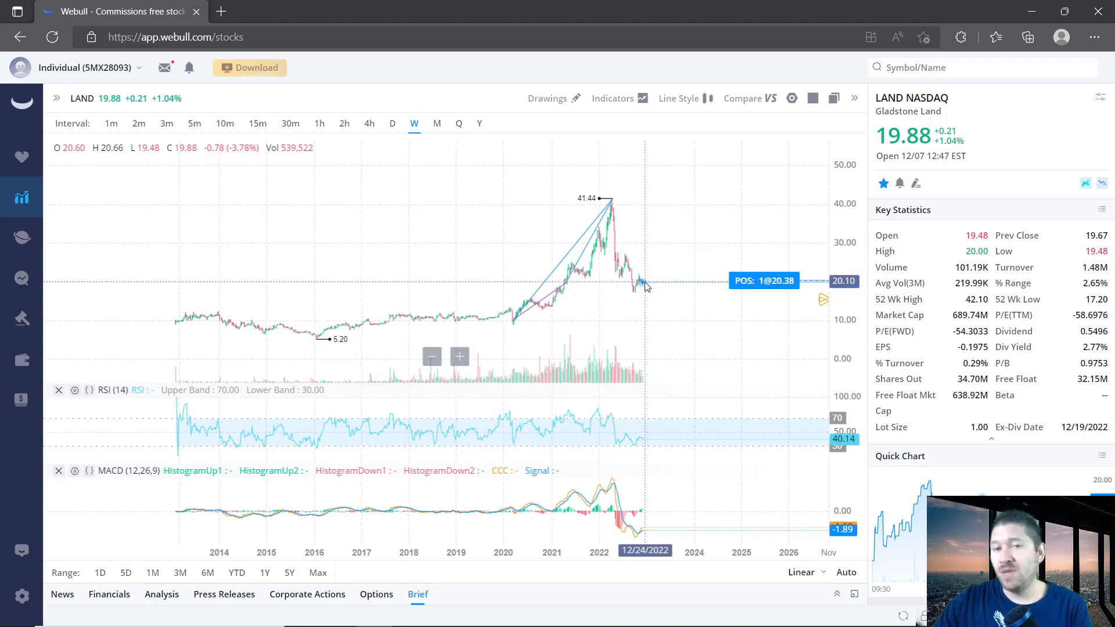
mouse_move(672, 313)
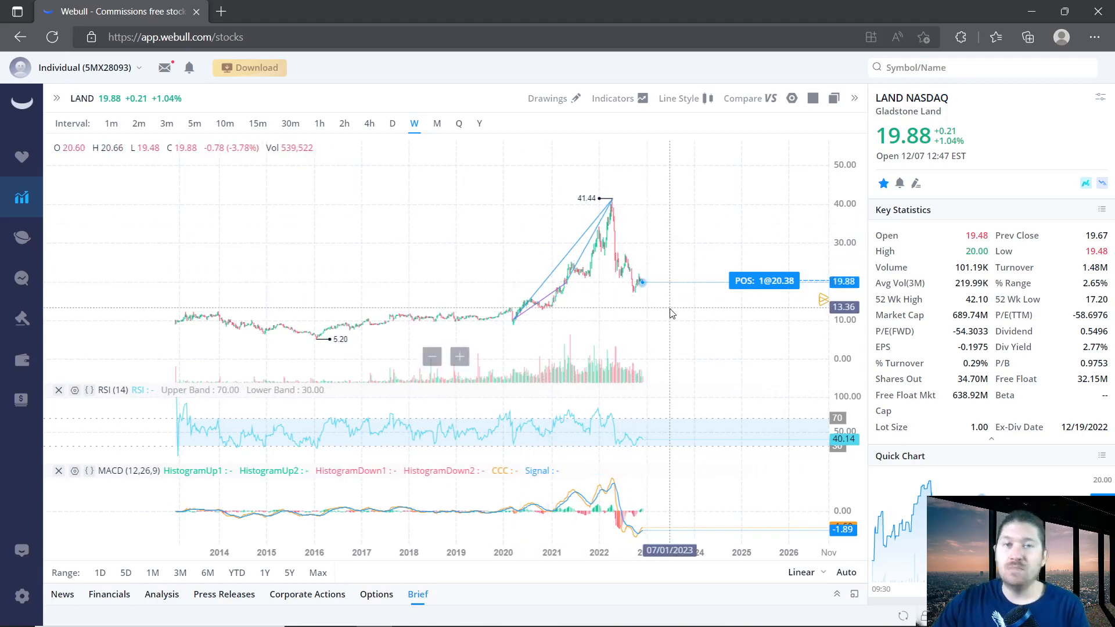
mouse_move(663, 306)
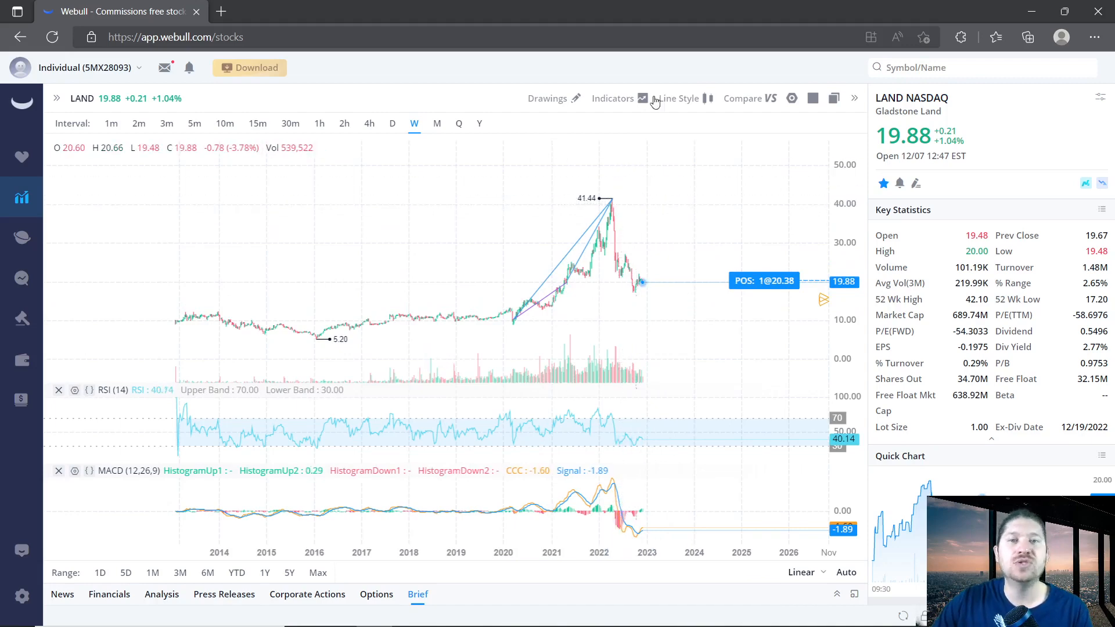
Step: Draw a projected line from the current price near 19.88 up to about $40 by 2026
click(548, 98)
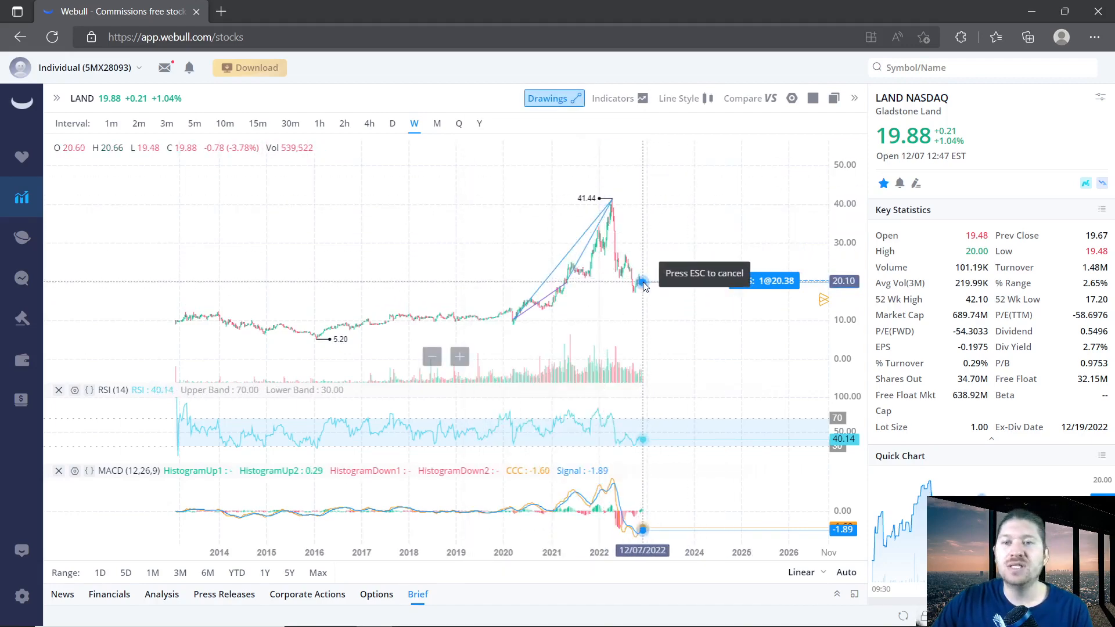
drag(642, 285, 703, 220)
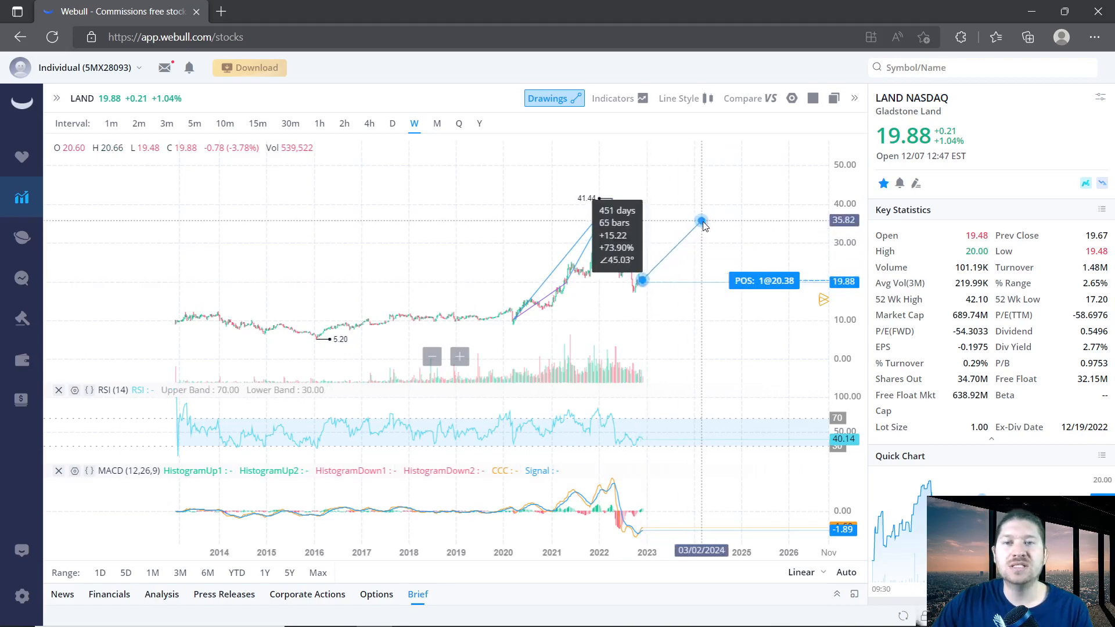
drag(702, 219, 774, 200)
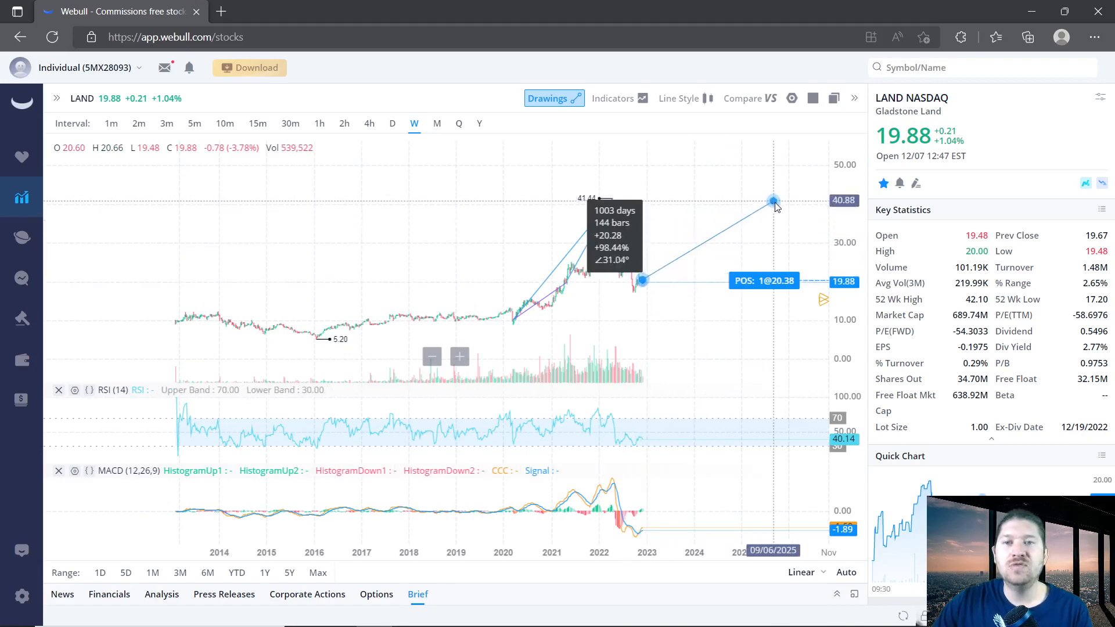
drag(774, 199, 776, 203)
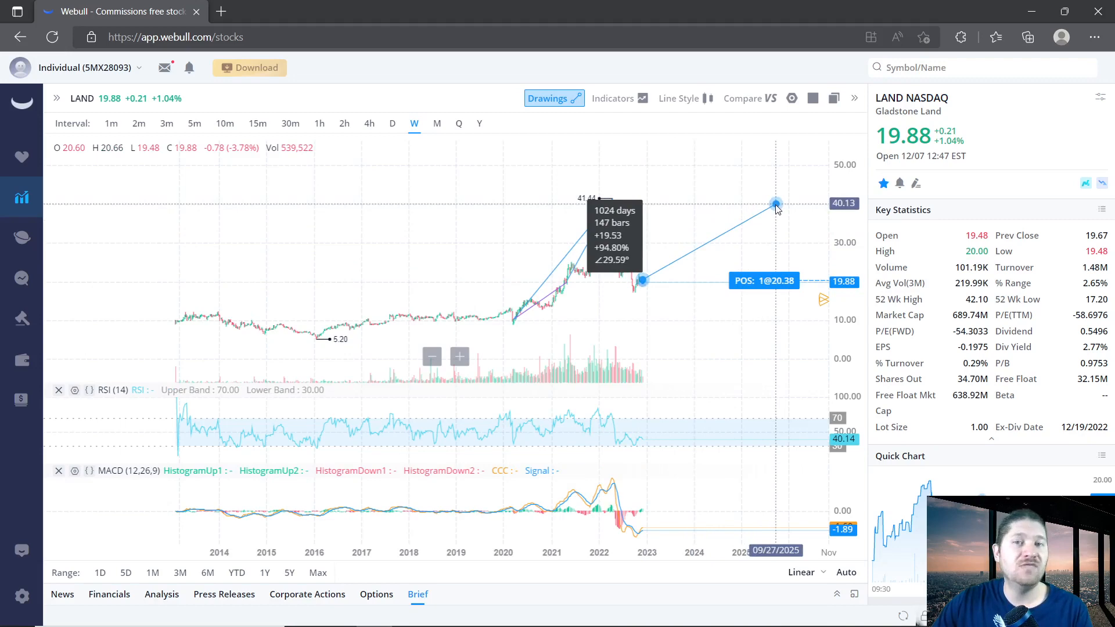
drag(776, 202, 812, 200)
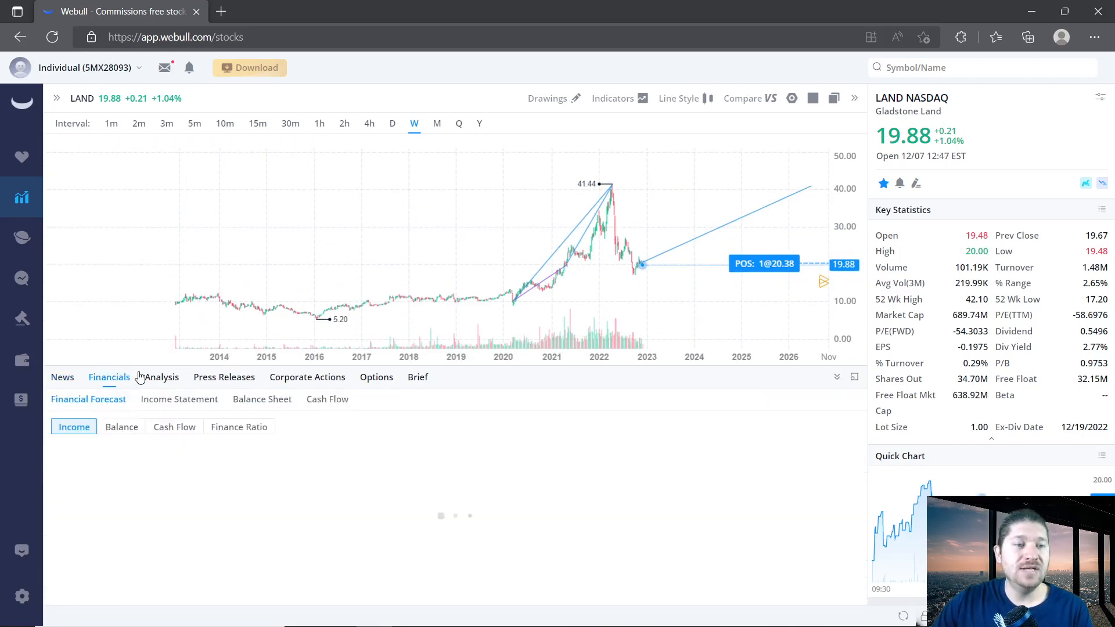
Step: Show the analysts' Buy recommendation rating in the Analysis view
click(162, 377)
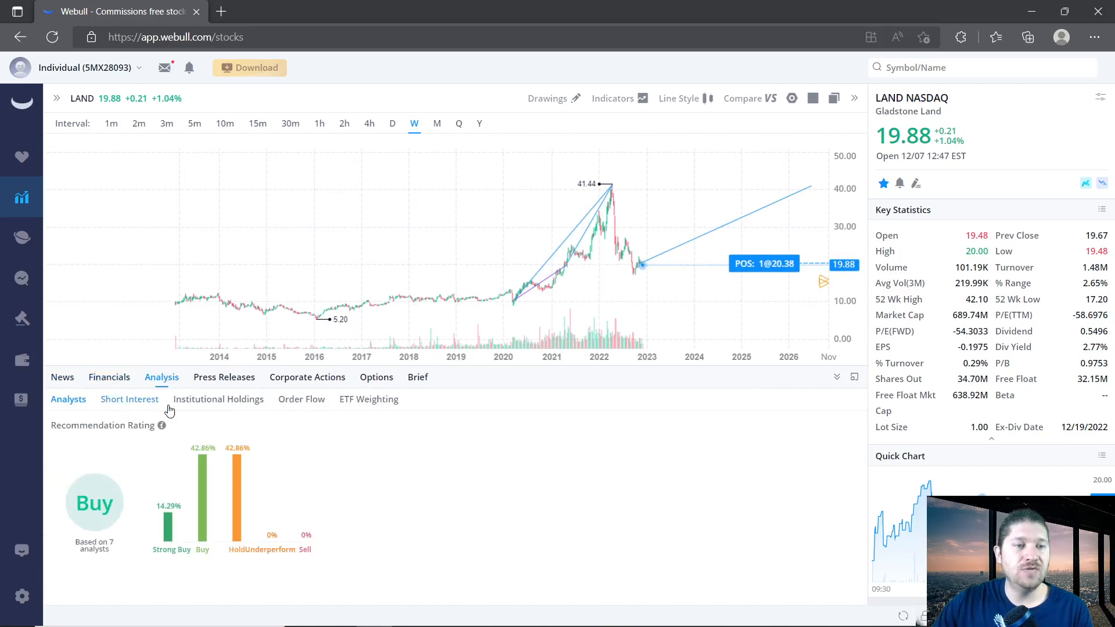